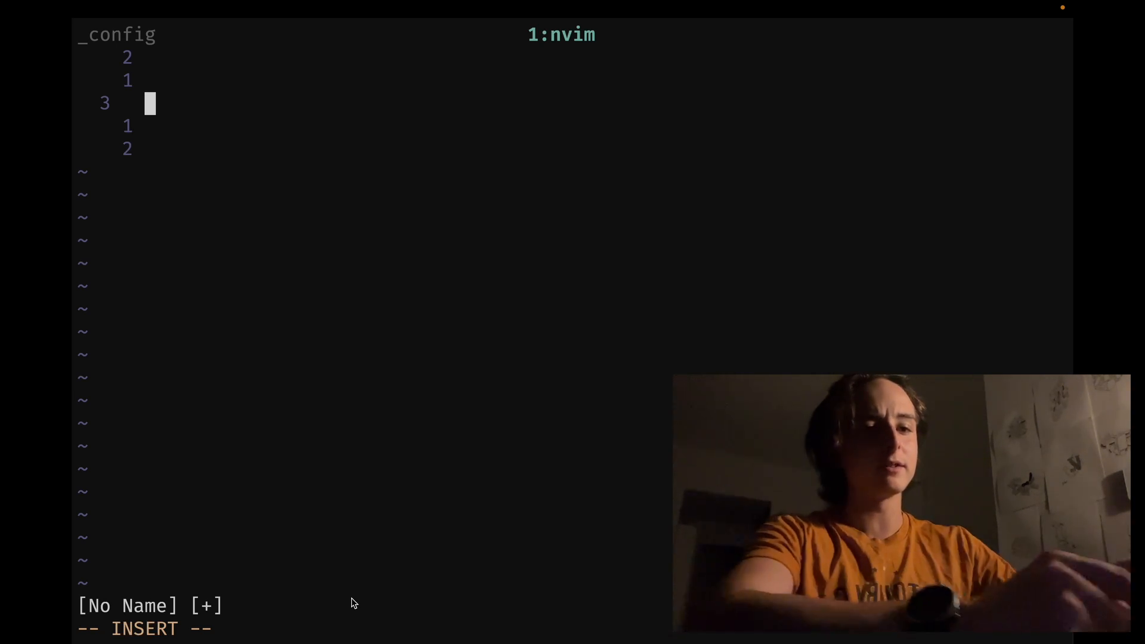
Step: Enter insert mode and type the text 'test' into the buffer
key("Escape")
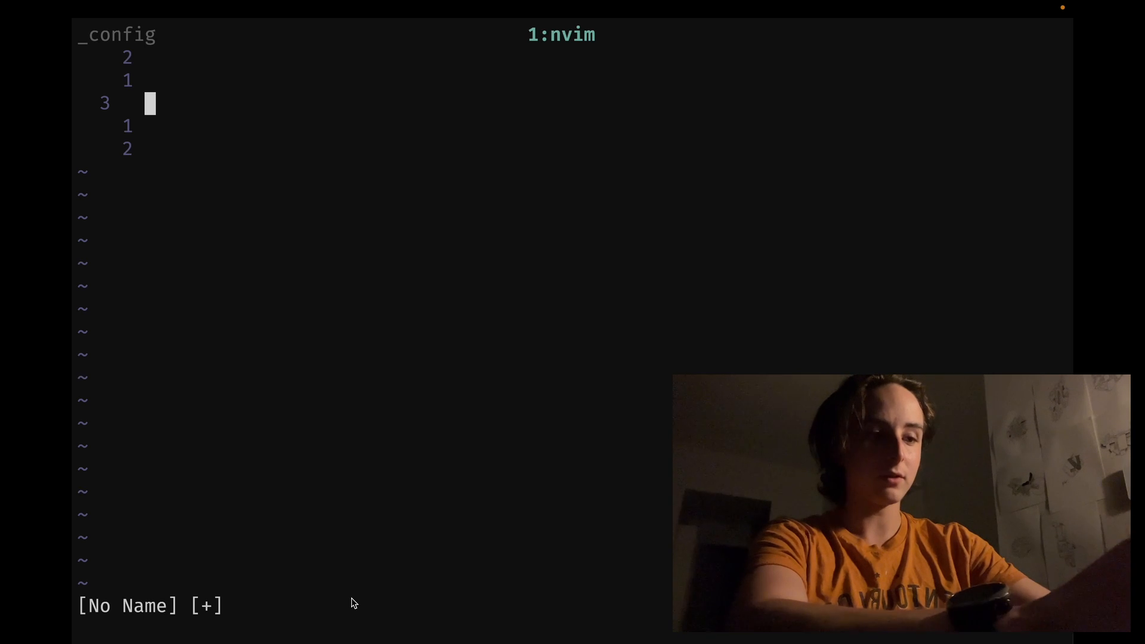
key("i")
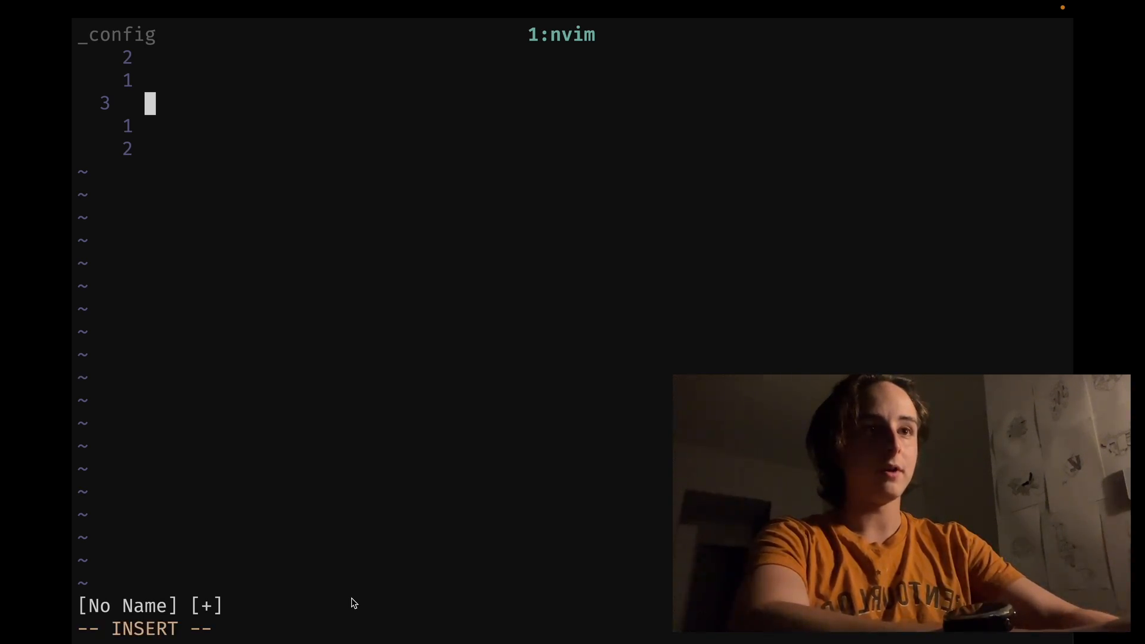
type("test")
left_click(217, 628)
type(":s")
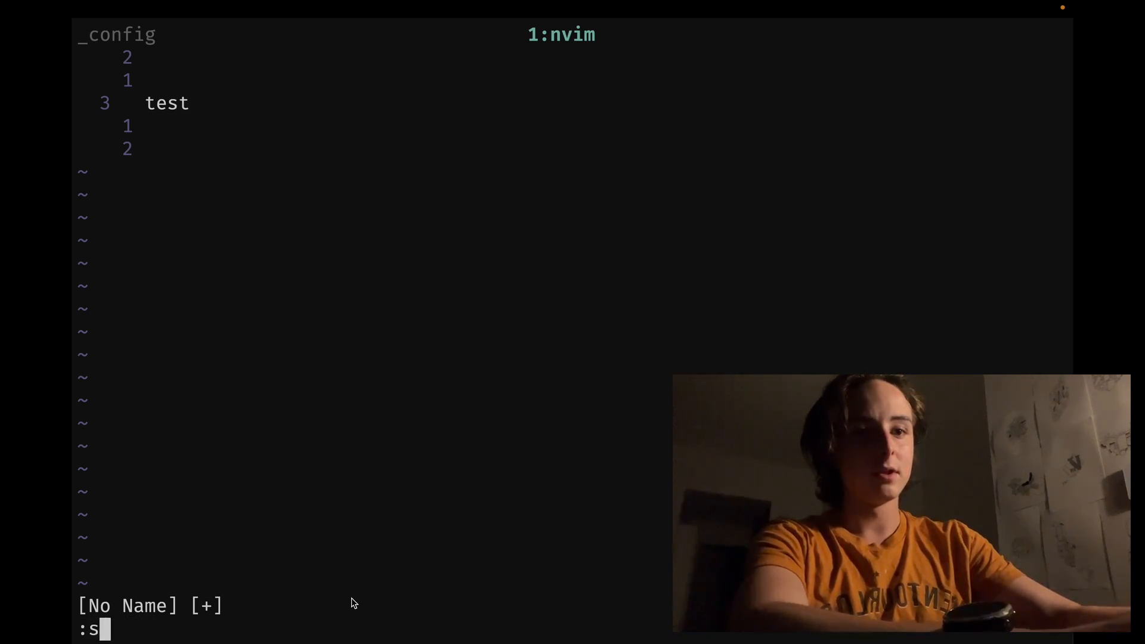
type("vsp")
type("t")
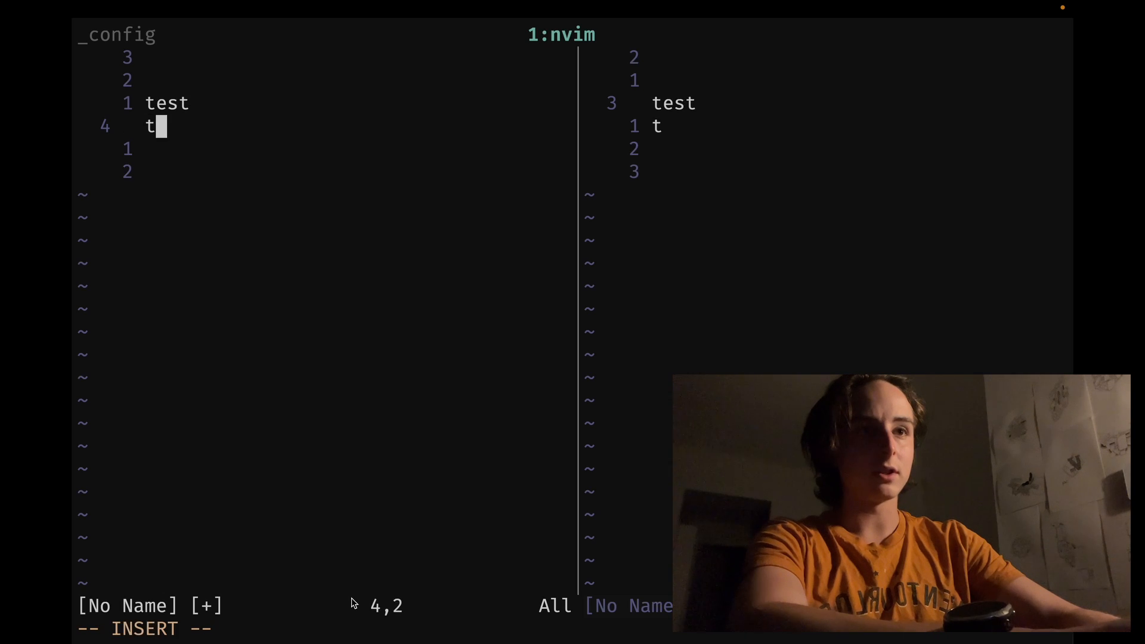
type("est")
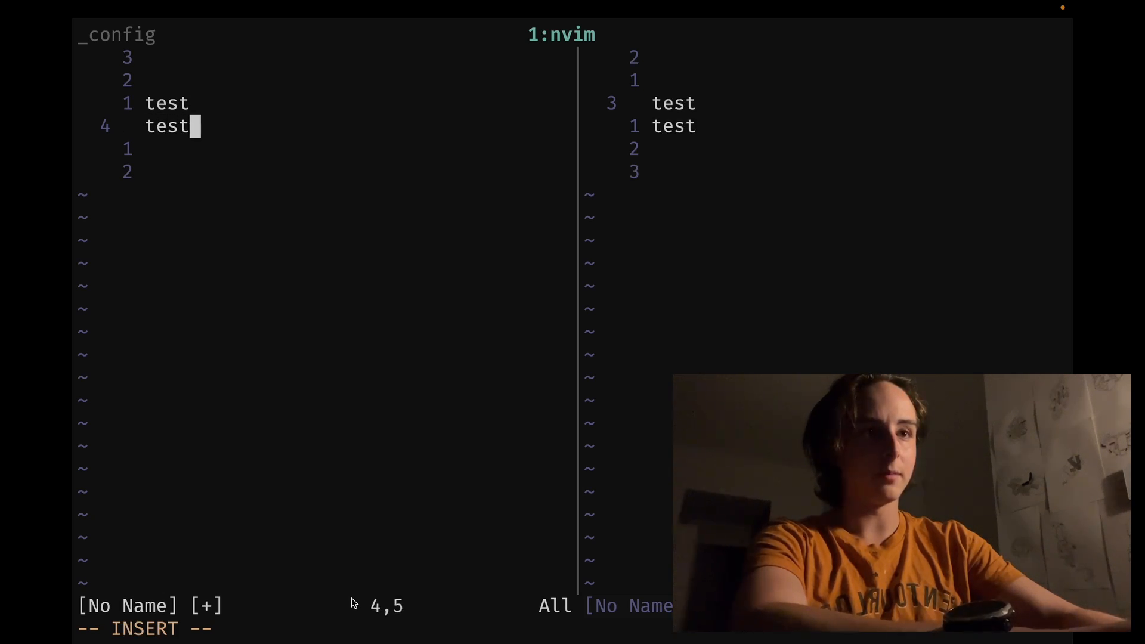
Step: Leave insert mode and split the view vertically with Ctrl-w v
key("Escape")
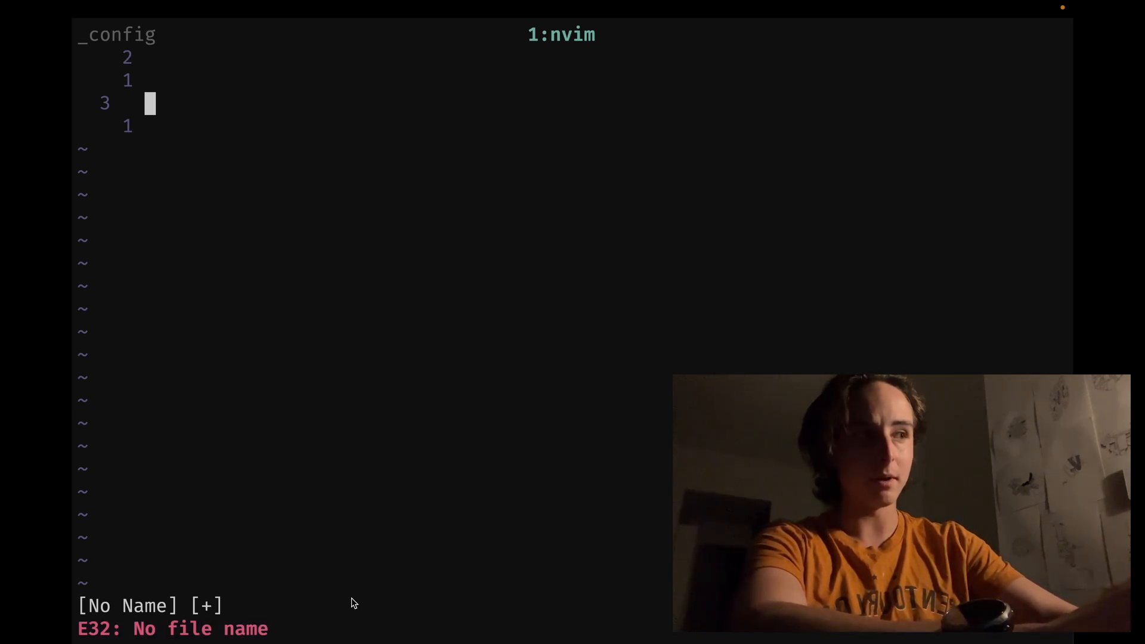
key("i")
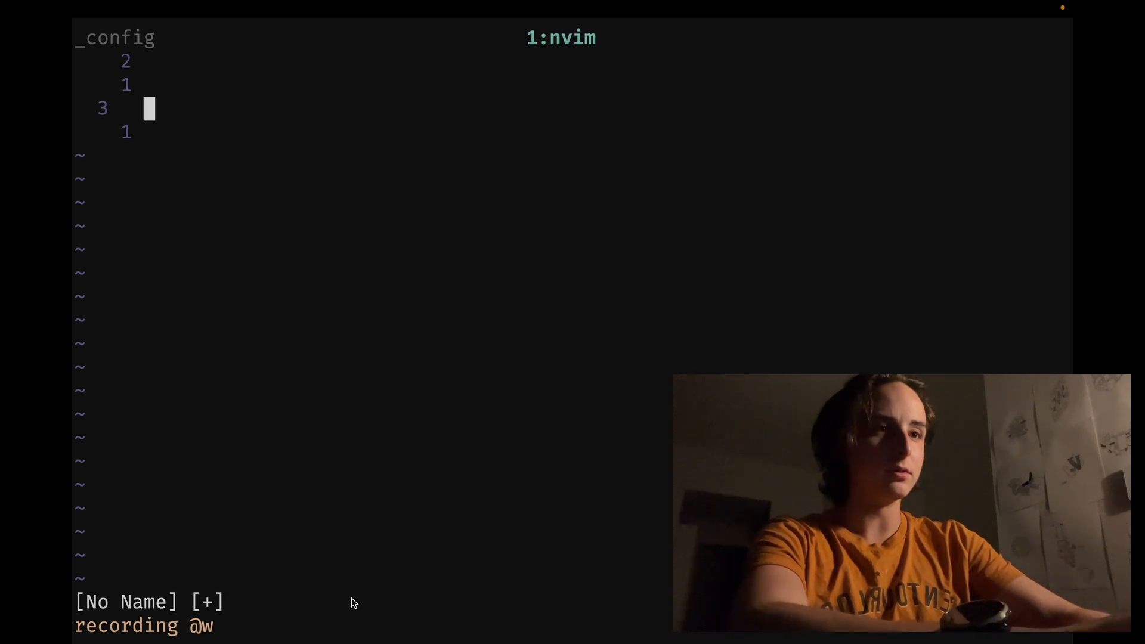
key("ctrl+w v")
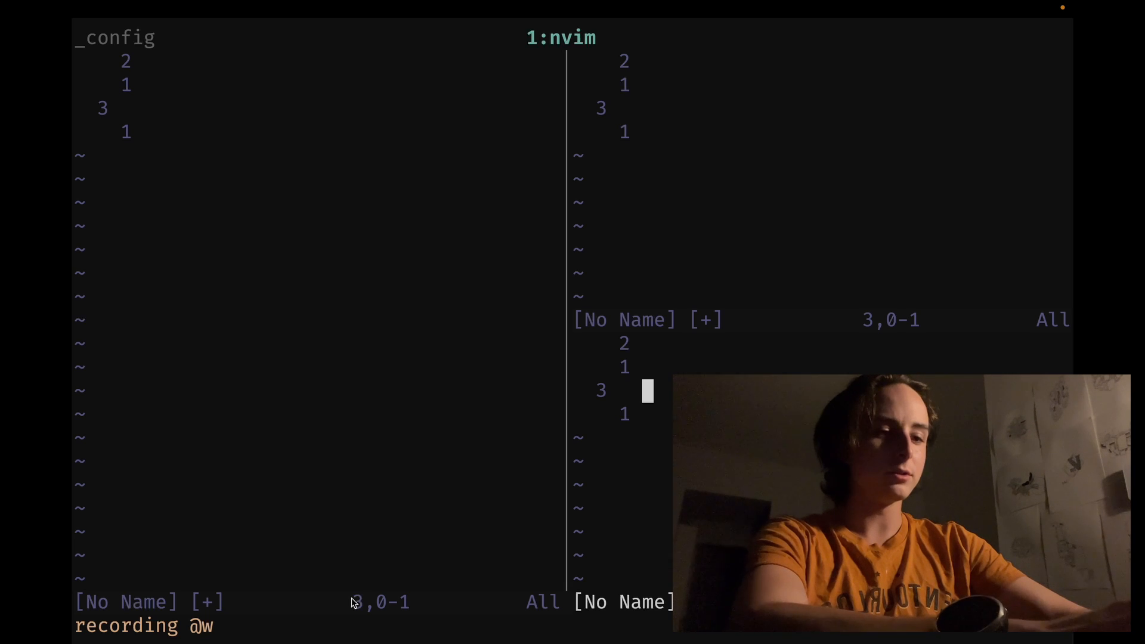
Step: Nest further splits, then attempt :q and hit the unsaved-changes errors
key("q")
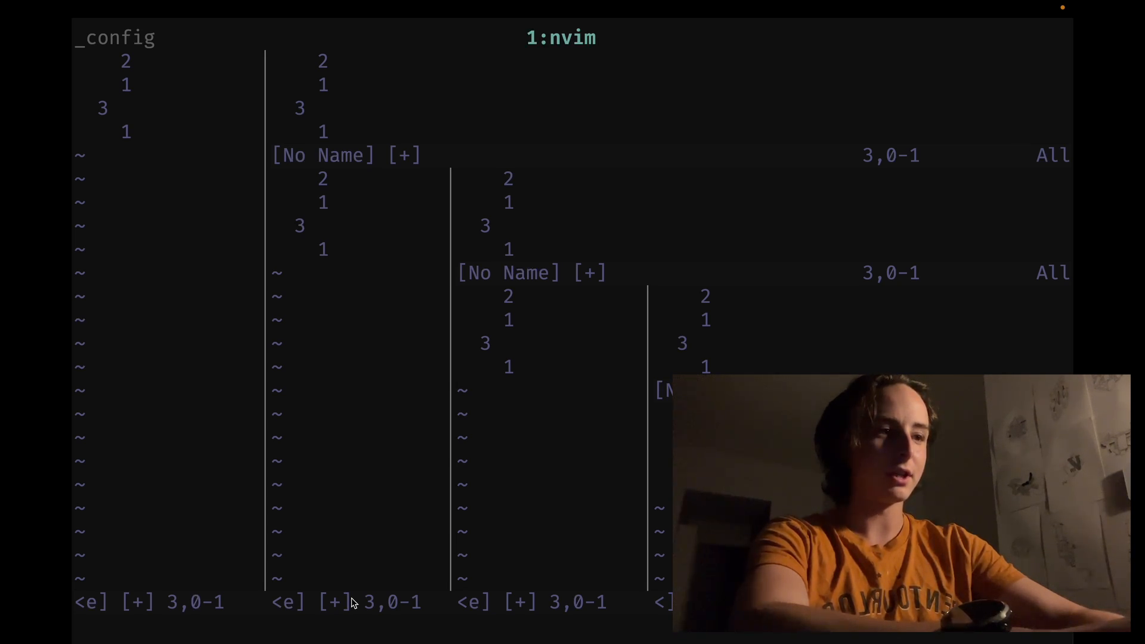
type(":q")
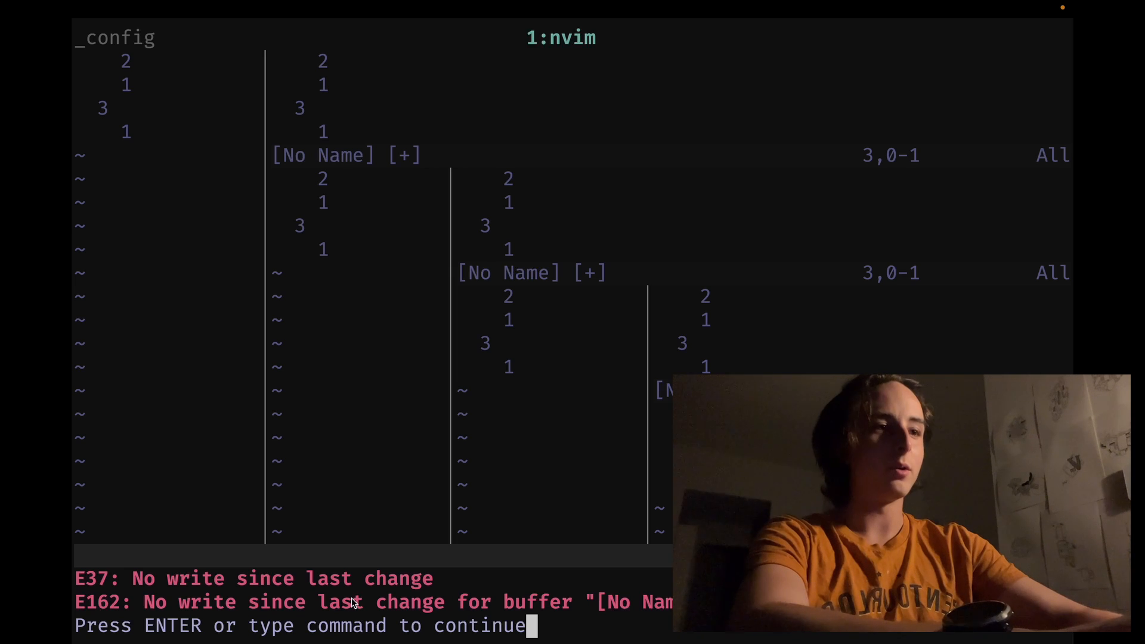
Step: Dismiss the E37/E162 errors and open opts.lua with :find
key("Return")
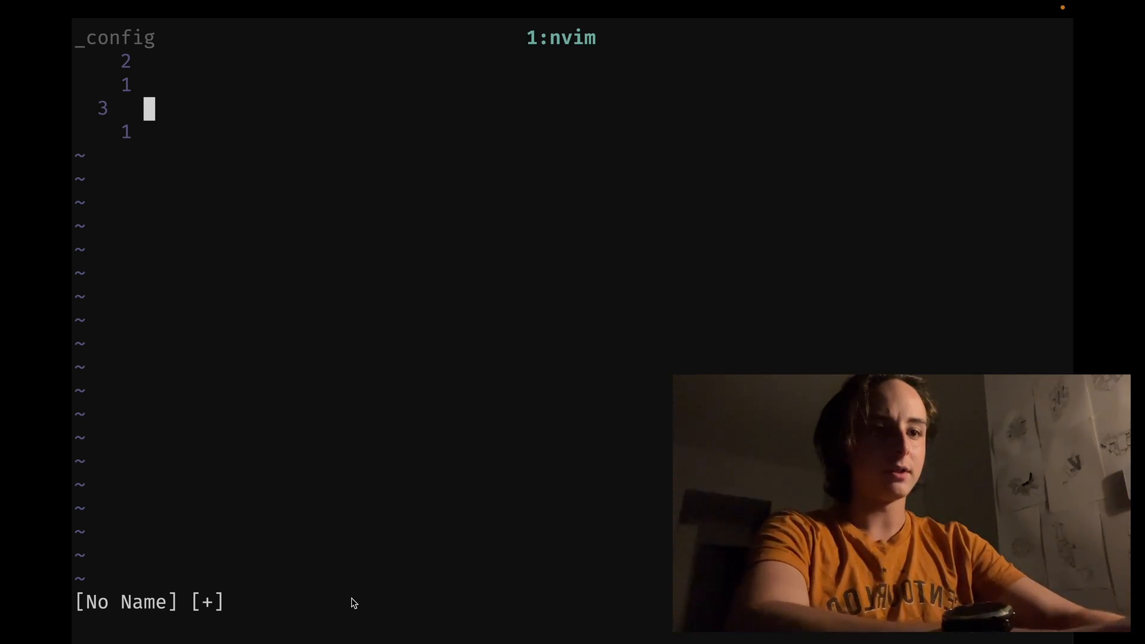
type(":find opts.lua")
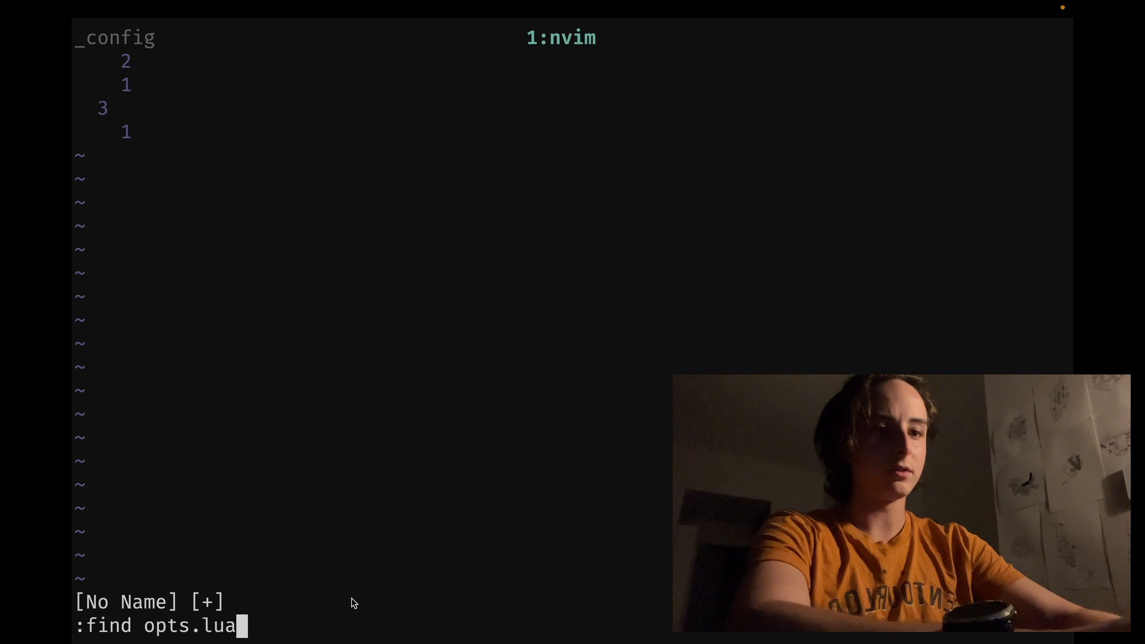
key("Return")
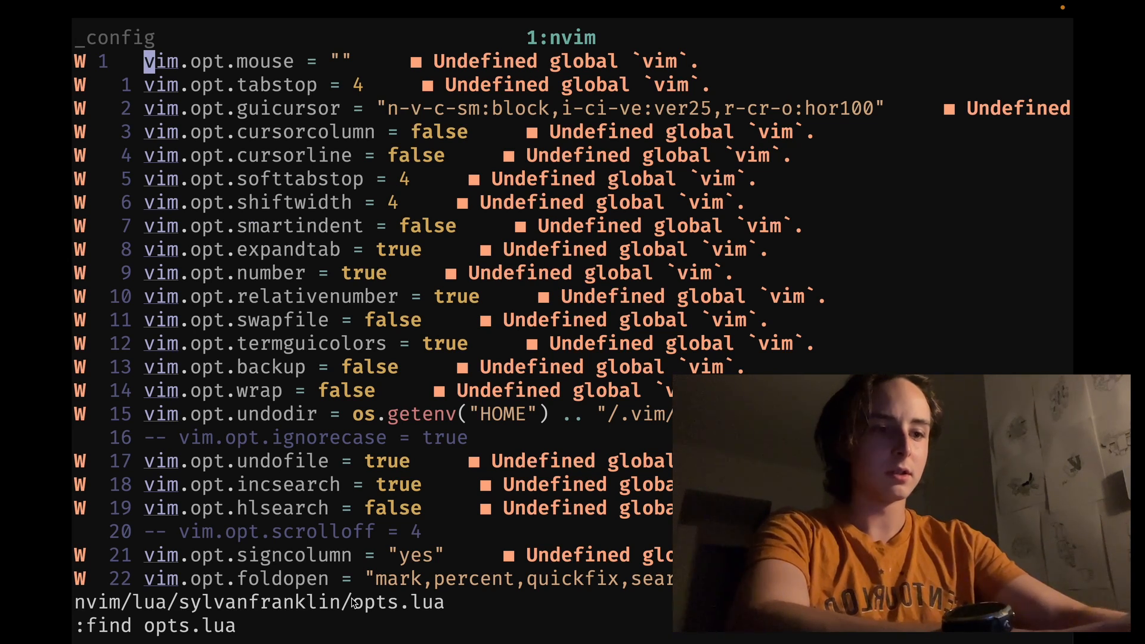
Step: Split the [No Name] buffer above opts.lua, then close the opts.lua window
key("Return")
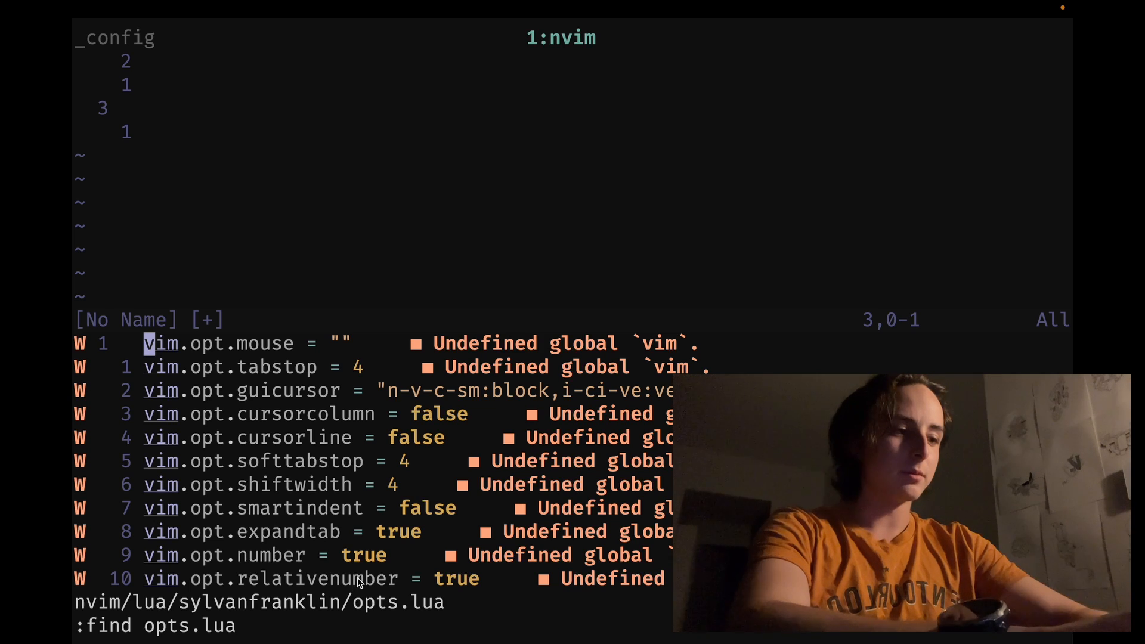
mouse_move(505, 428)
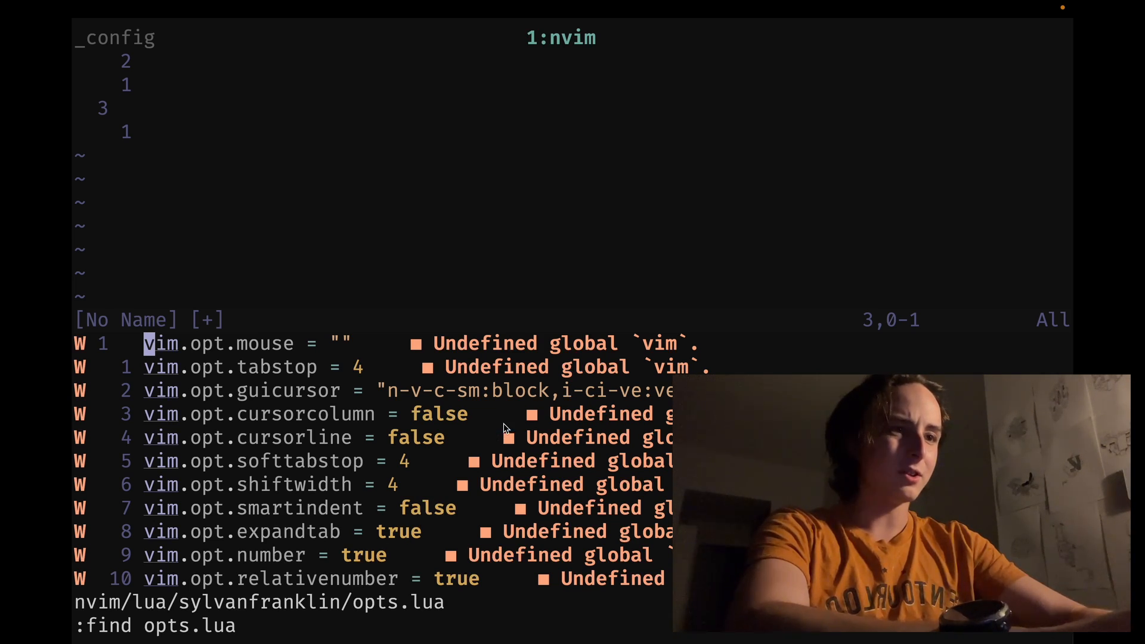
type(":q")
key("Return")
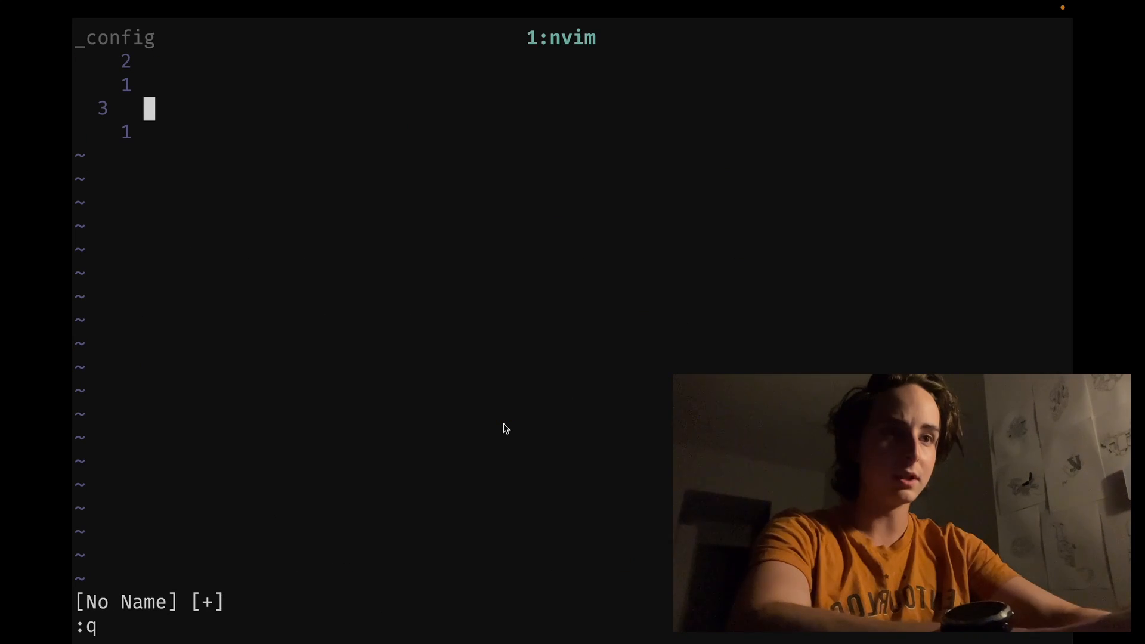
type(":h")
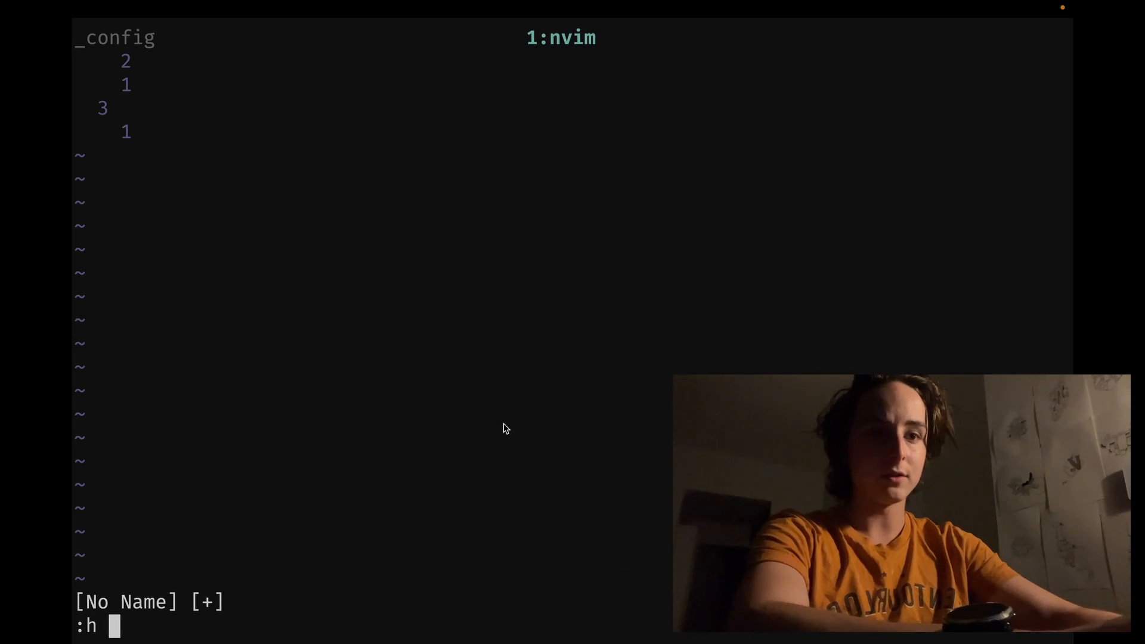
Step: Open the :windo help in windows.txt, then run :only
type("won")
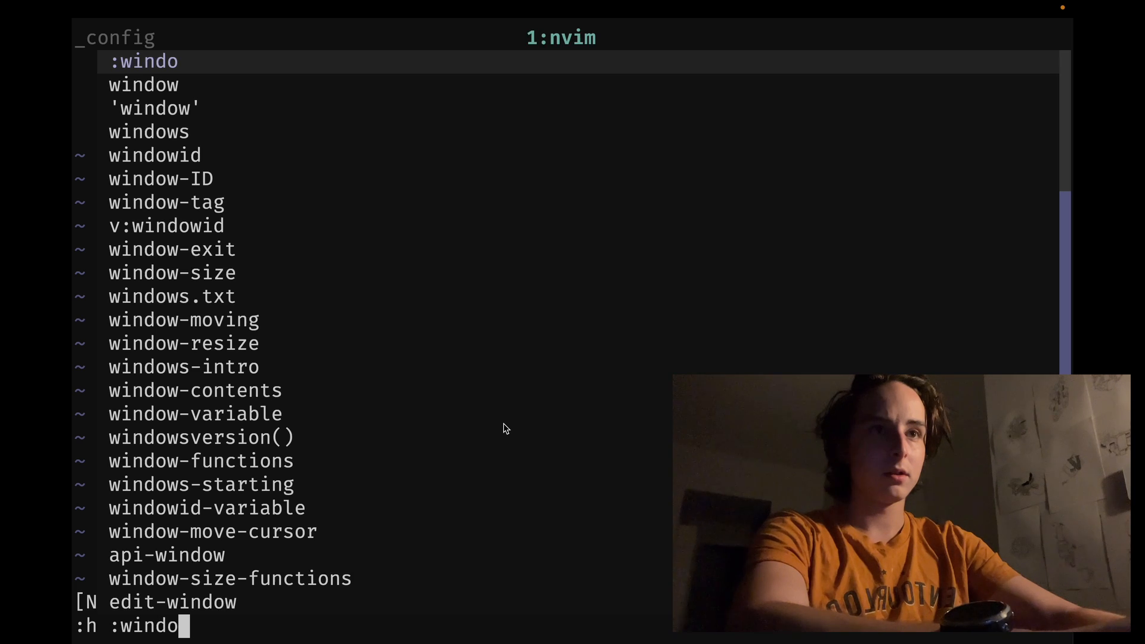
key("Return")
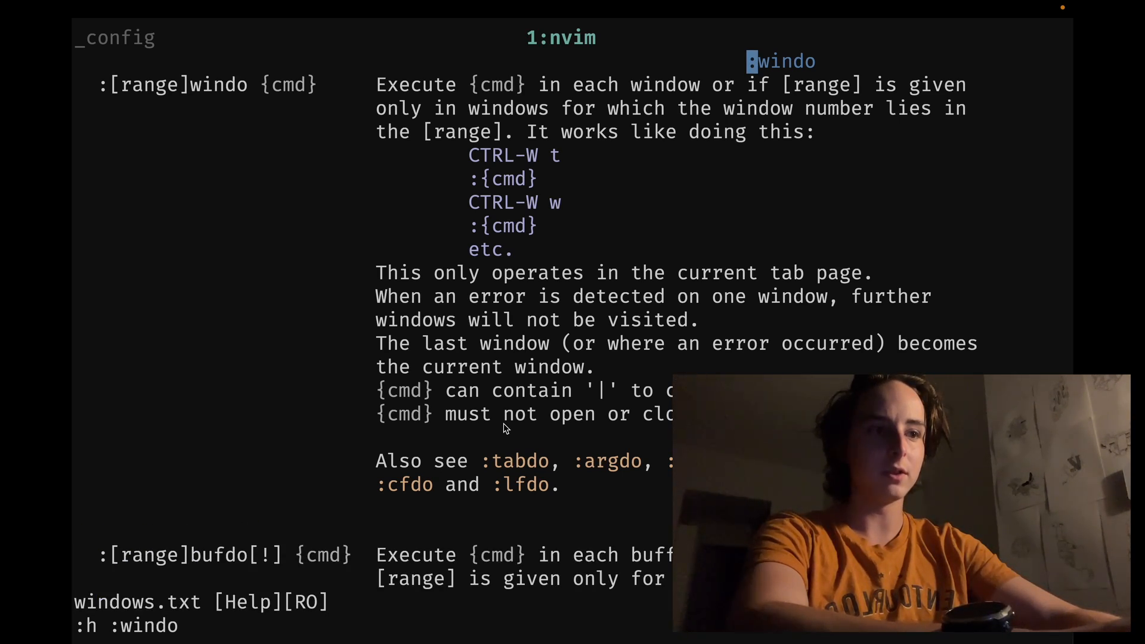
type("onl")
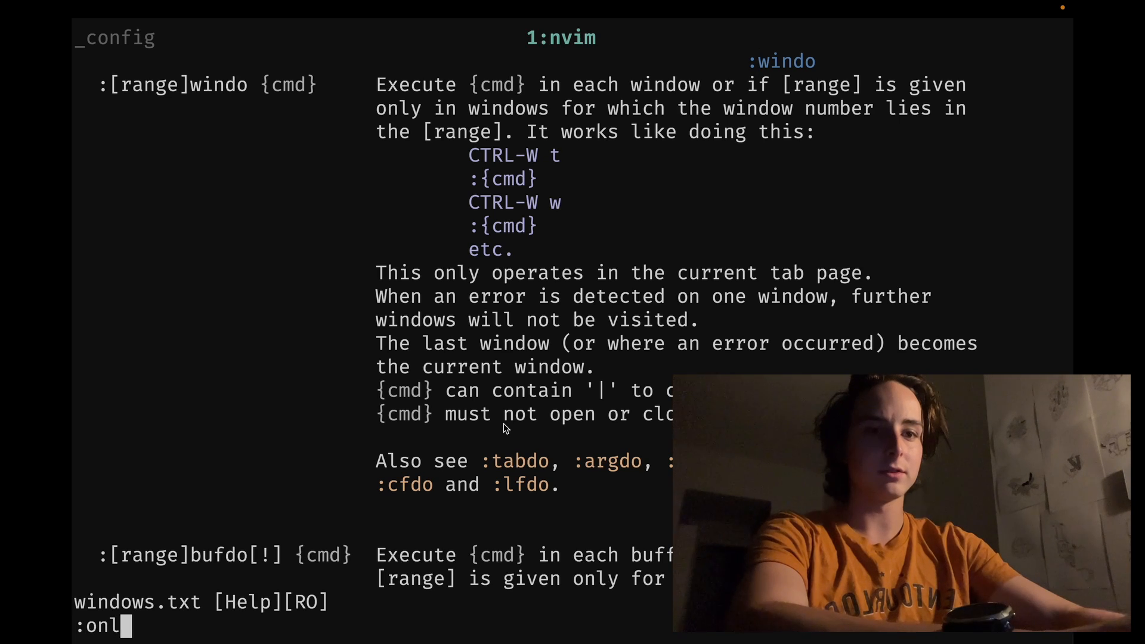
key("Return")
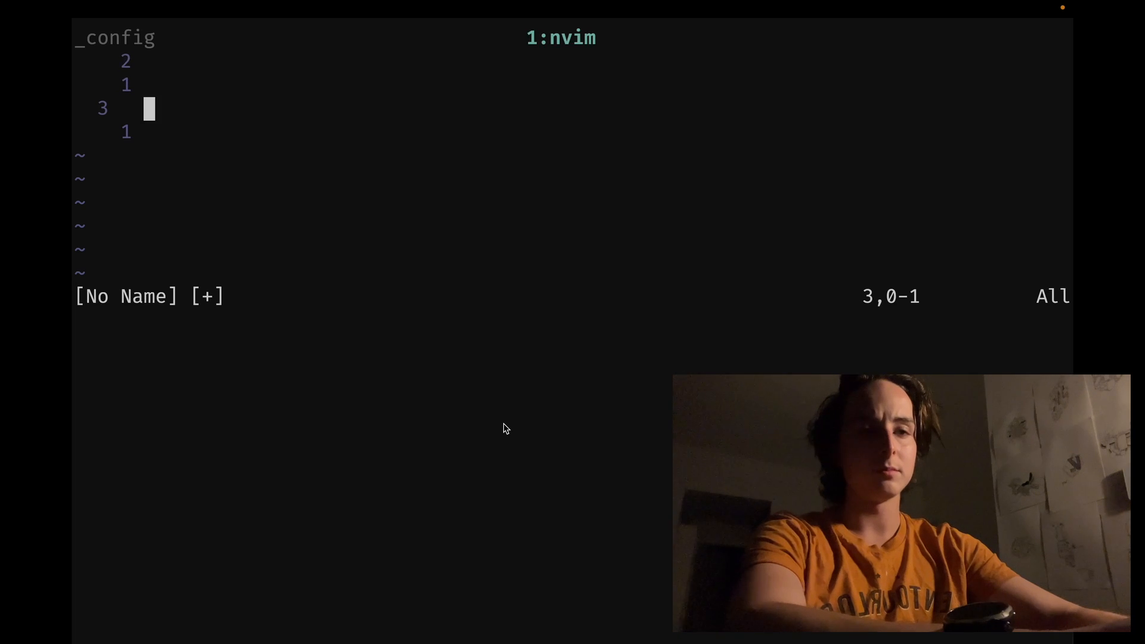
Step: Move back from the help page to the [No Name] buffer window
key("k")
type(":q")
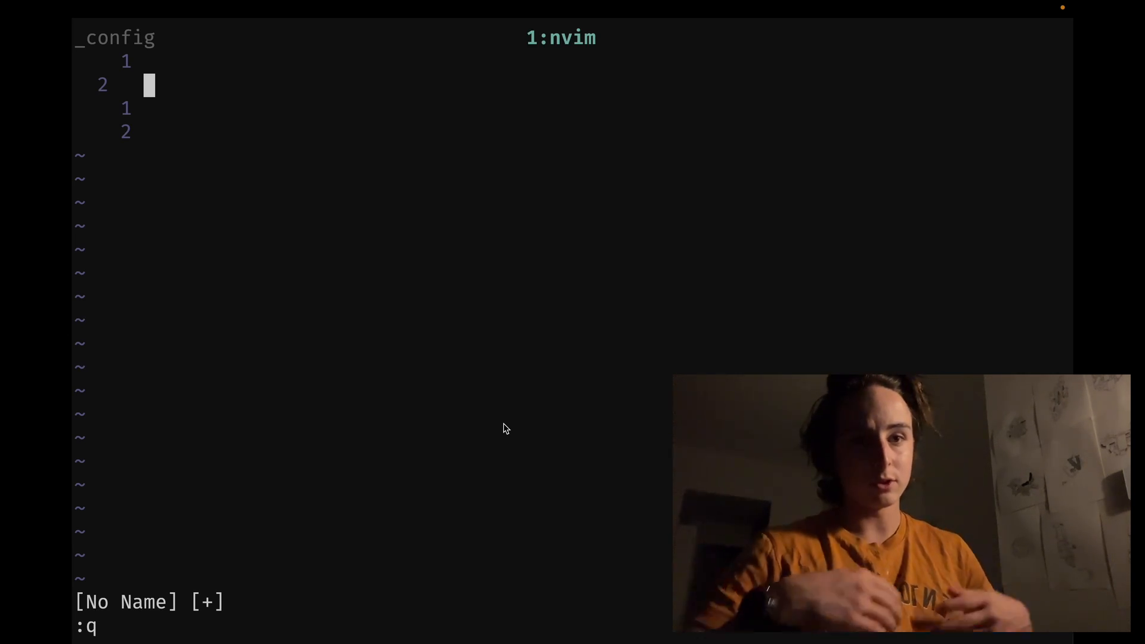
key("Return")
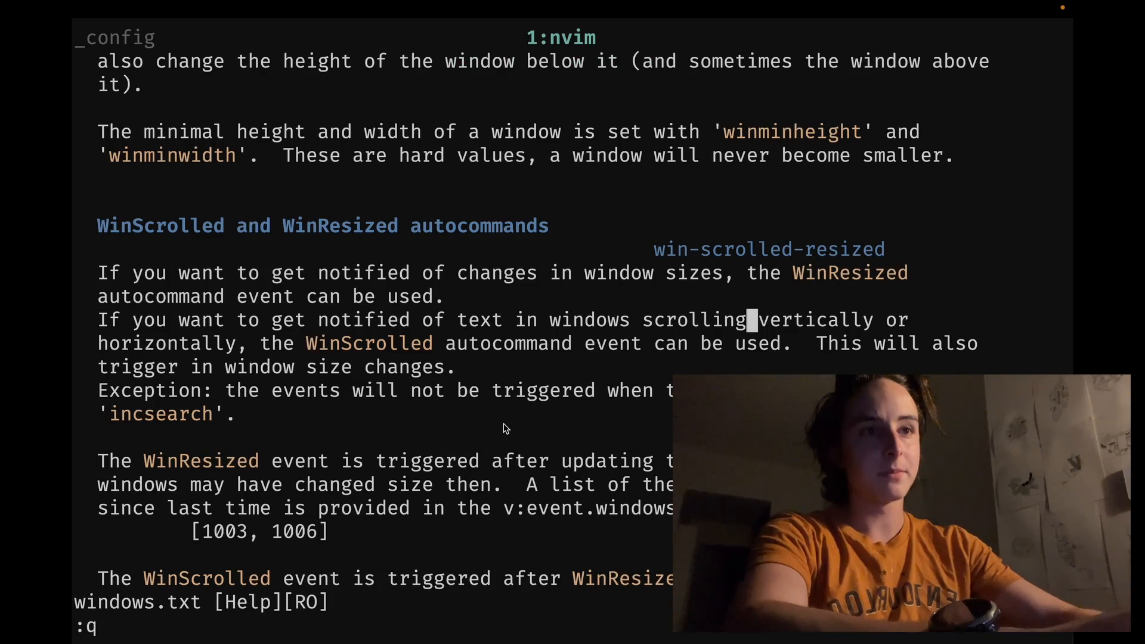
key("Return")
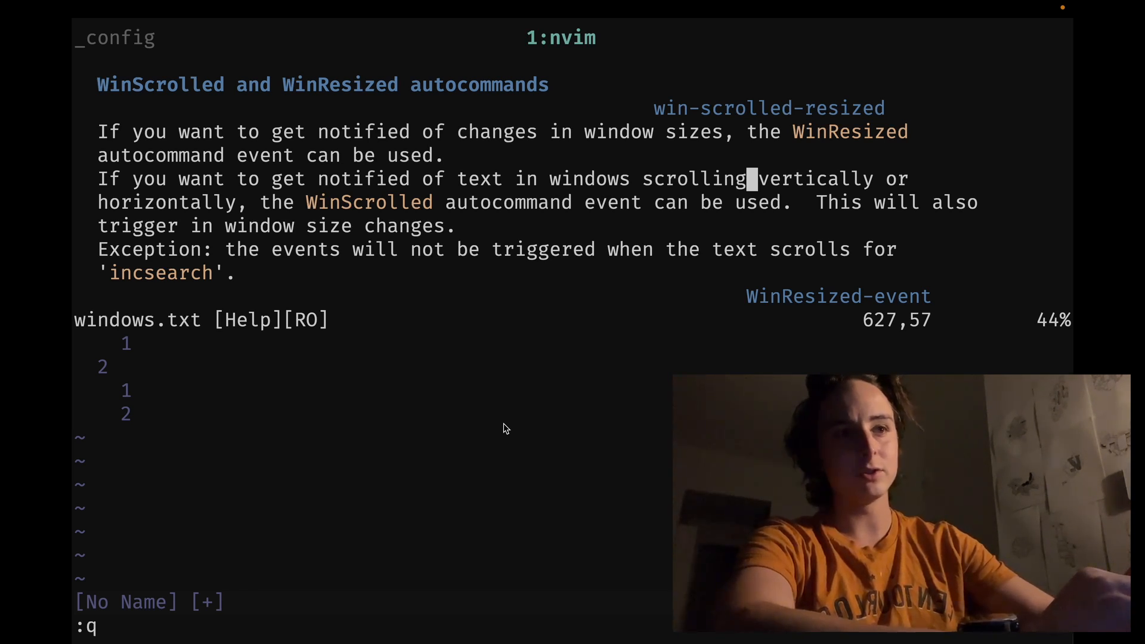
key("Return")
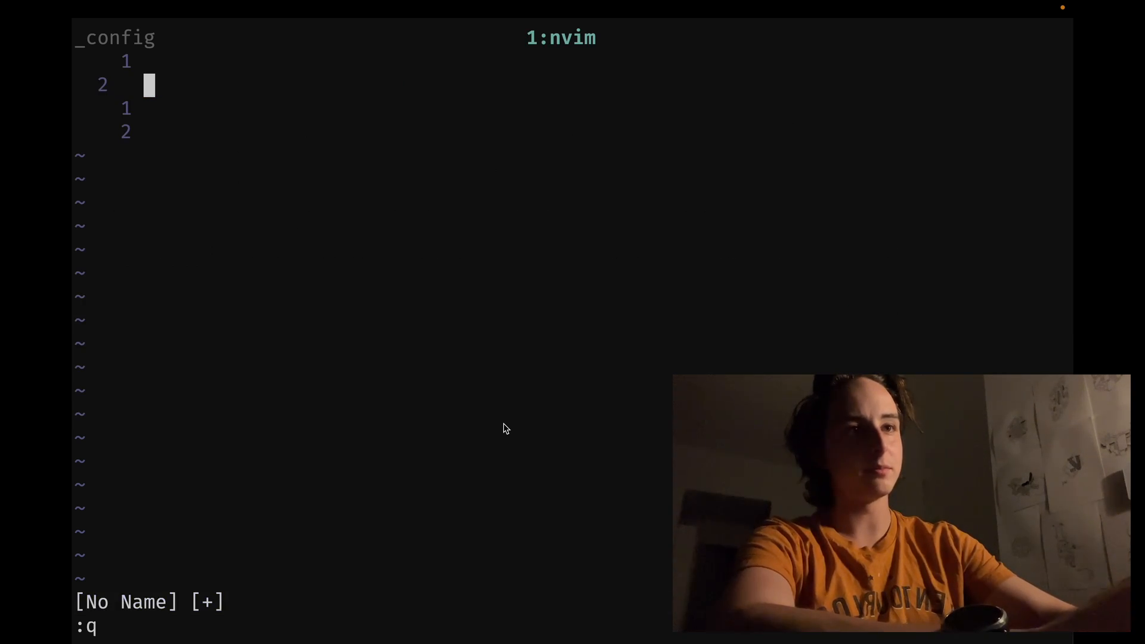